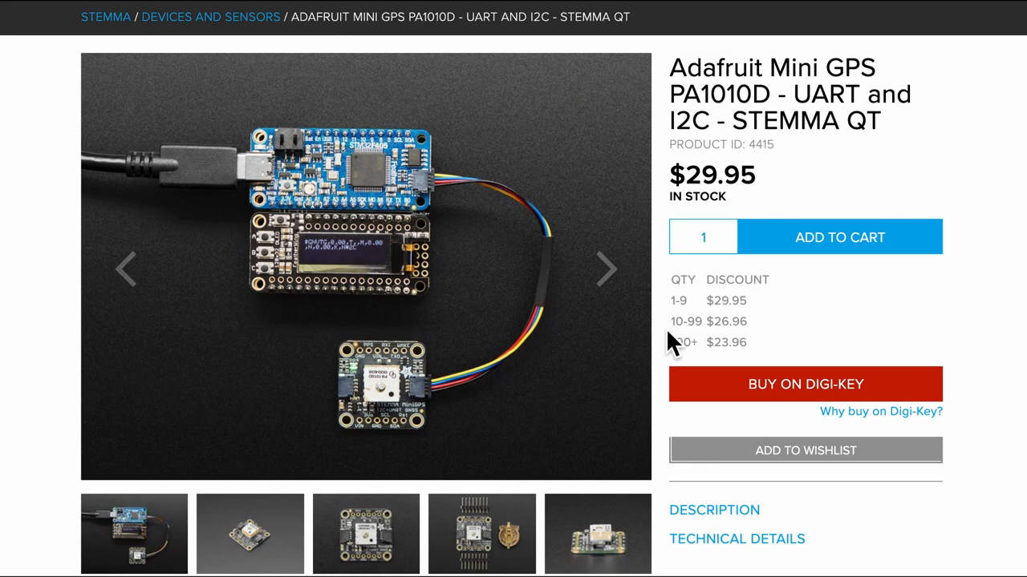
pyautogui.moveTo(773, 77)
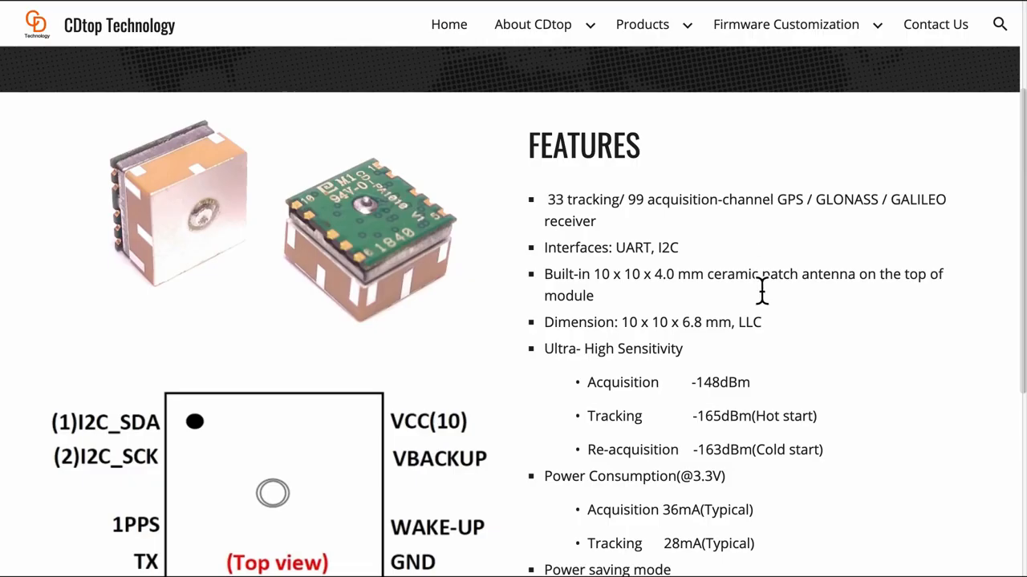
# - Browse the Adafruit GPS library examples list down to the GPS_I2C_EchoTest folder
pyautogui.scroll(-3)
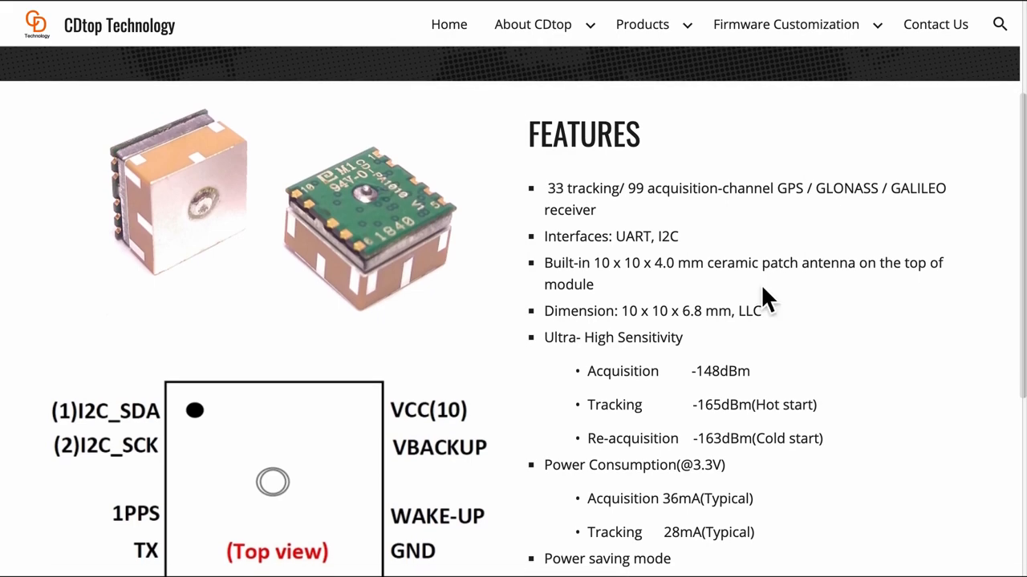
pyautogui.scroll(-3)
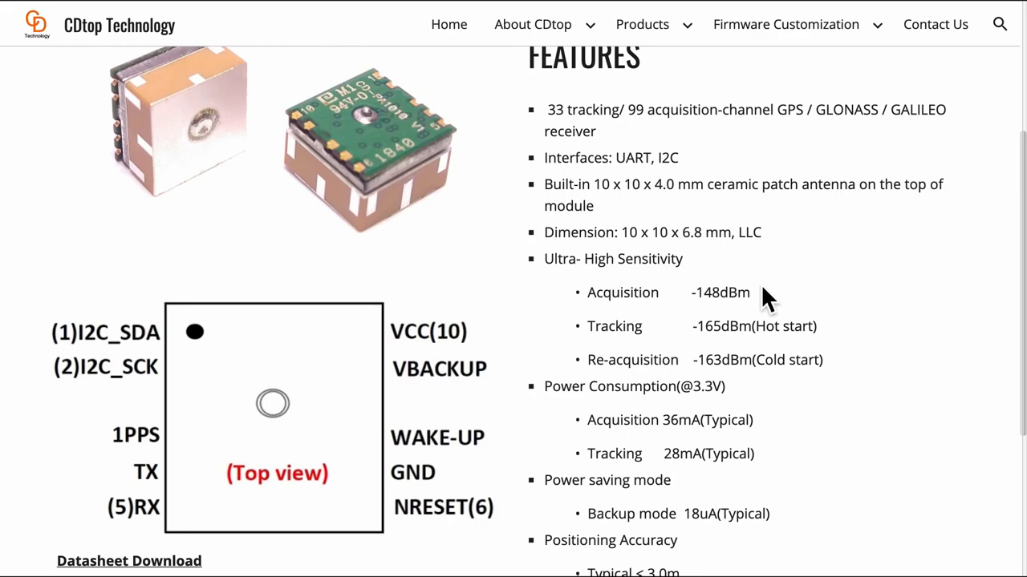
pyautogui.moveTo(794, 237)
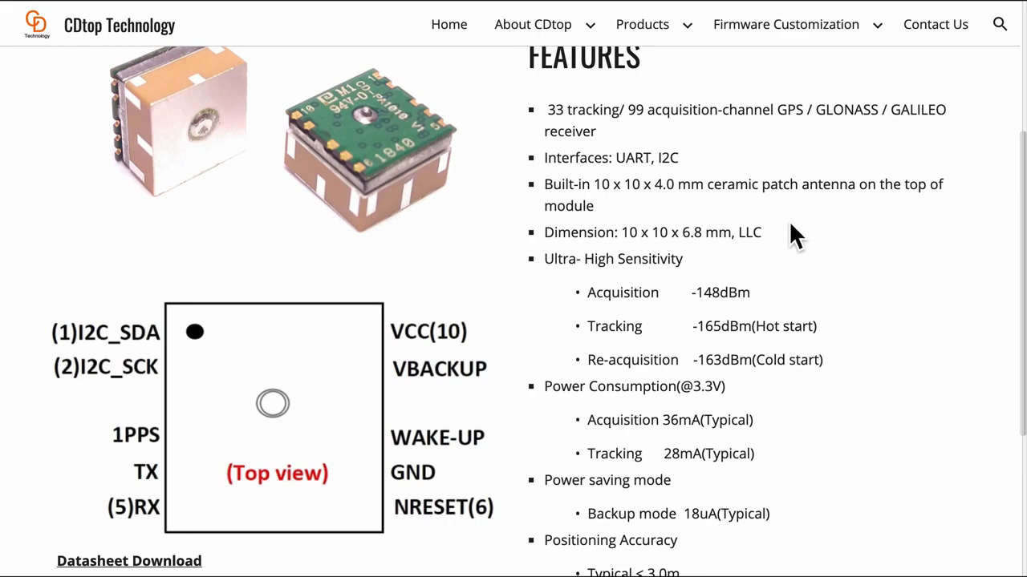
pyautogui.scroll(-3)
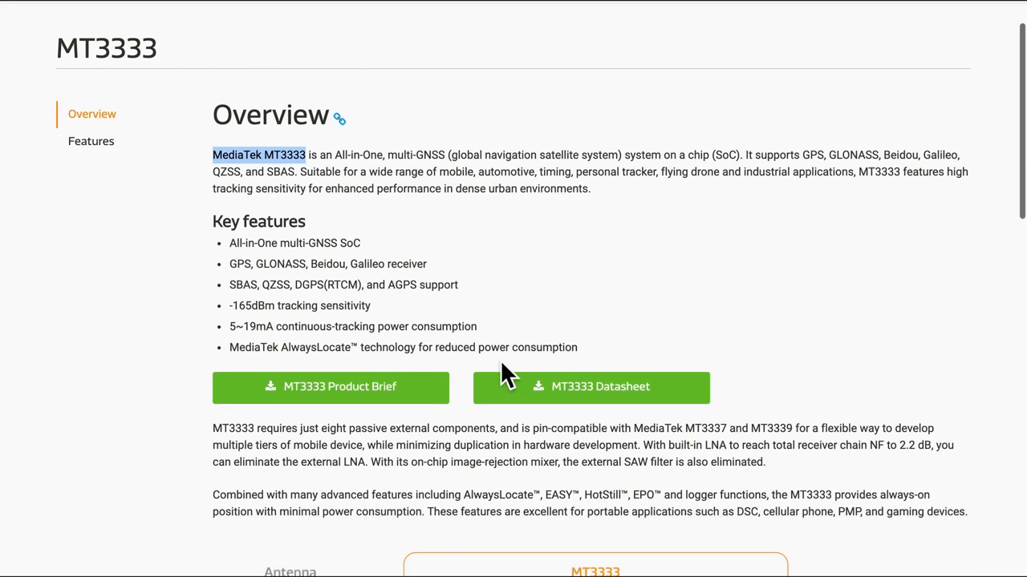
pyautogui.scroll(3)
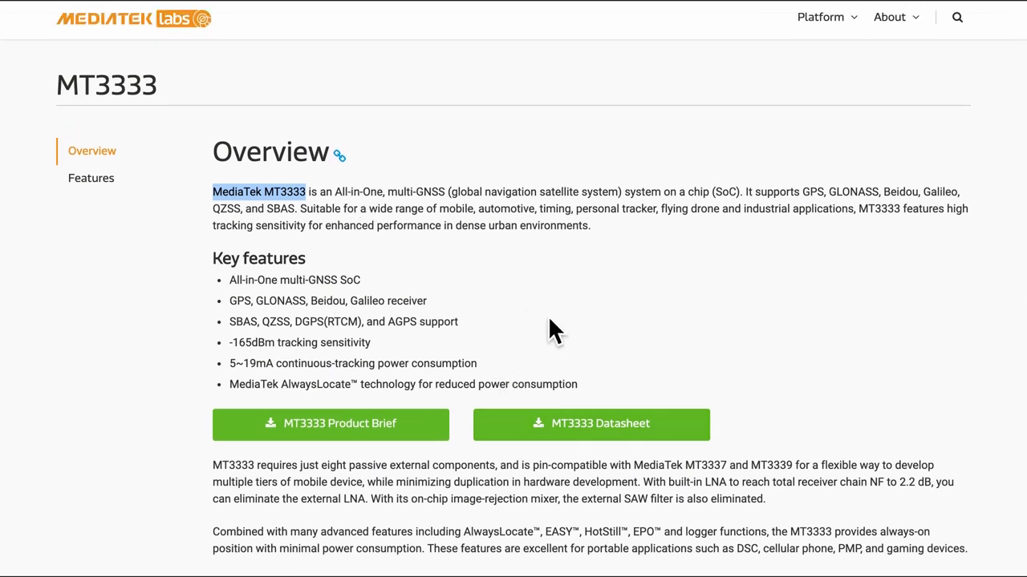
pyautogui.moveTo(568, 409)
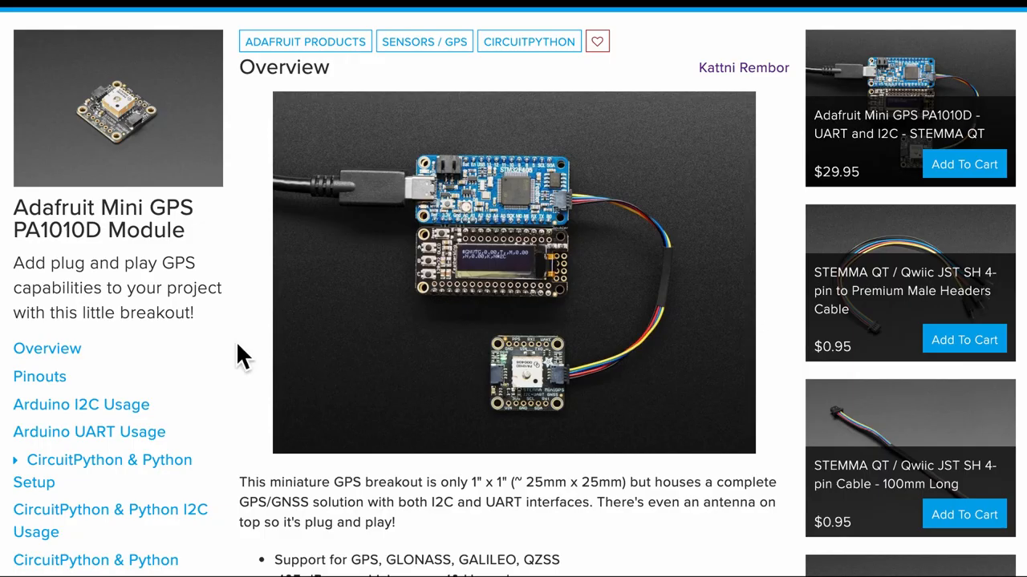
pyautogui.scroll(-3)
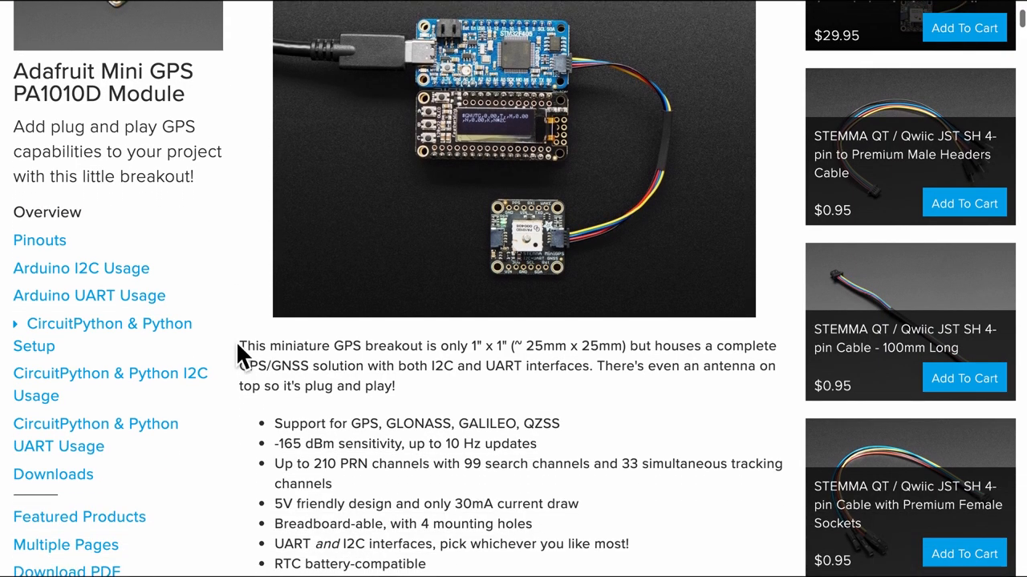
pyautogui.scroll(-3)
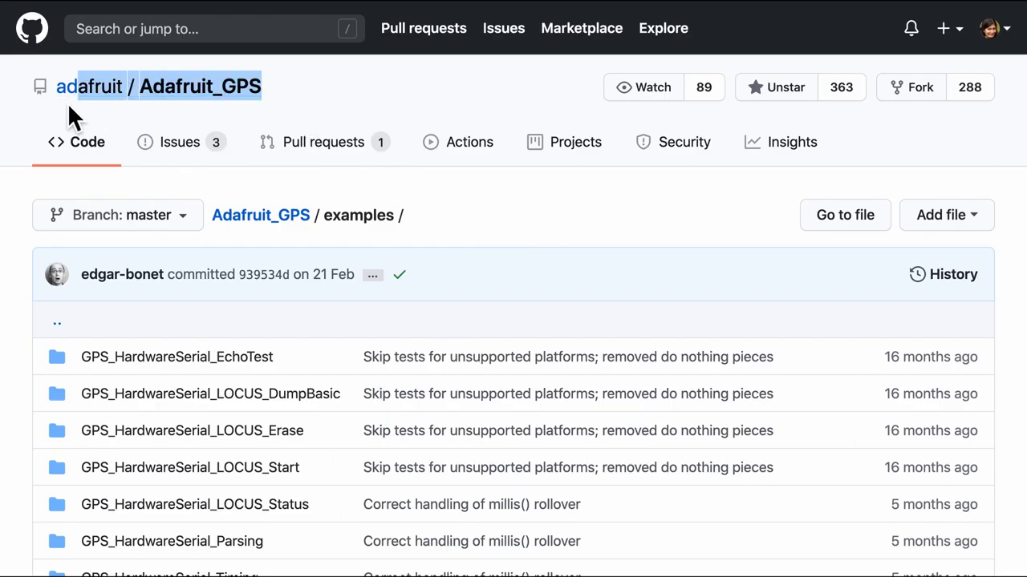
pyautogui.moveTo(501, 232)
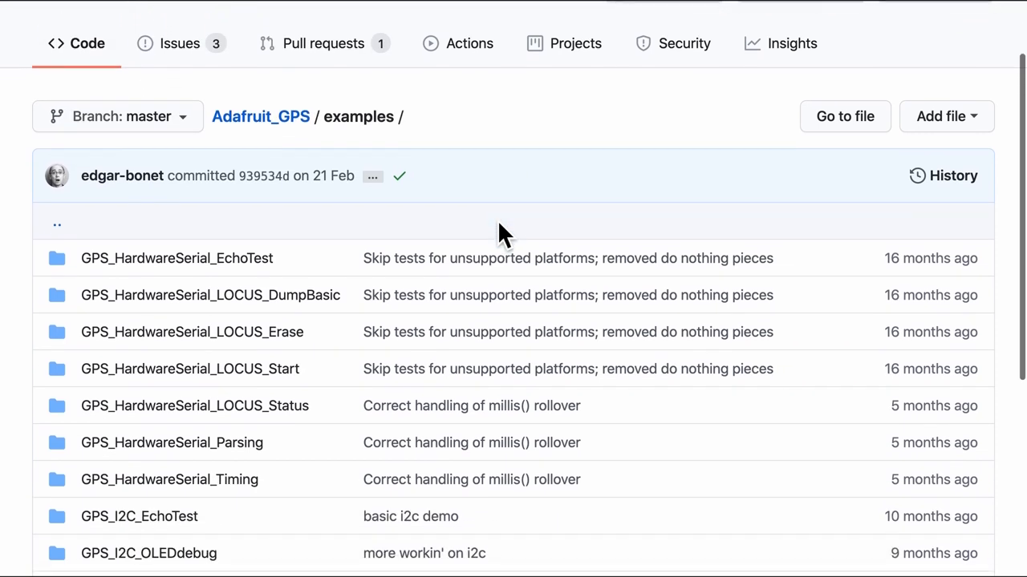
pyautogui.scroll(-3)
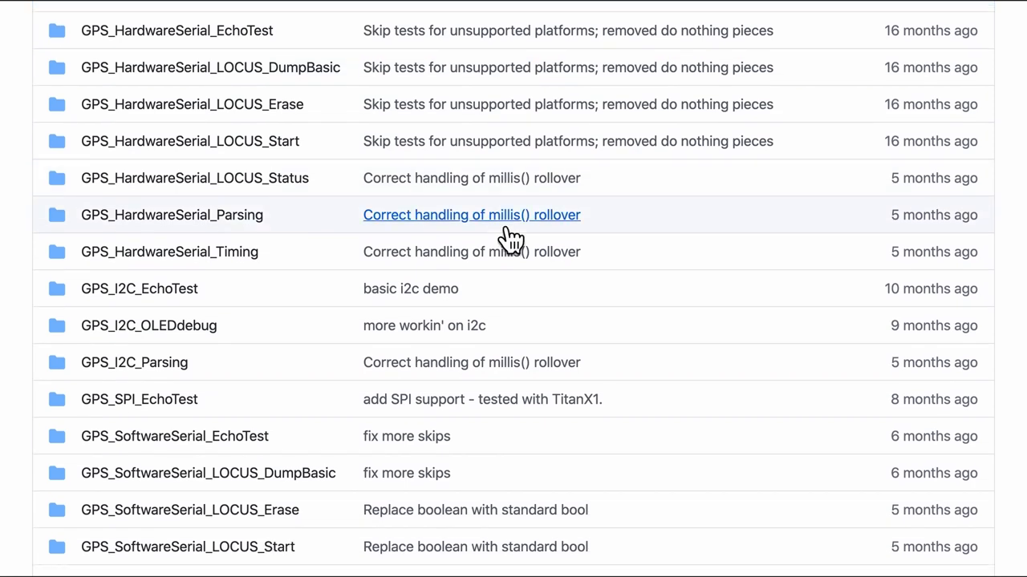
pyautogui.moveTo(446, 141)
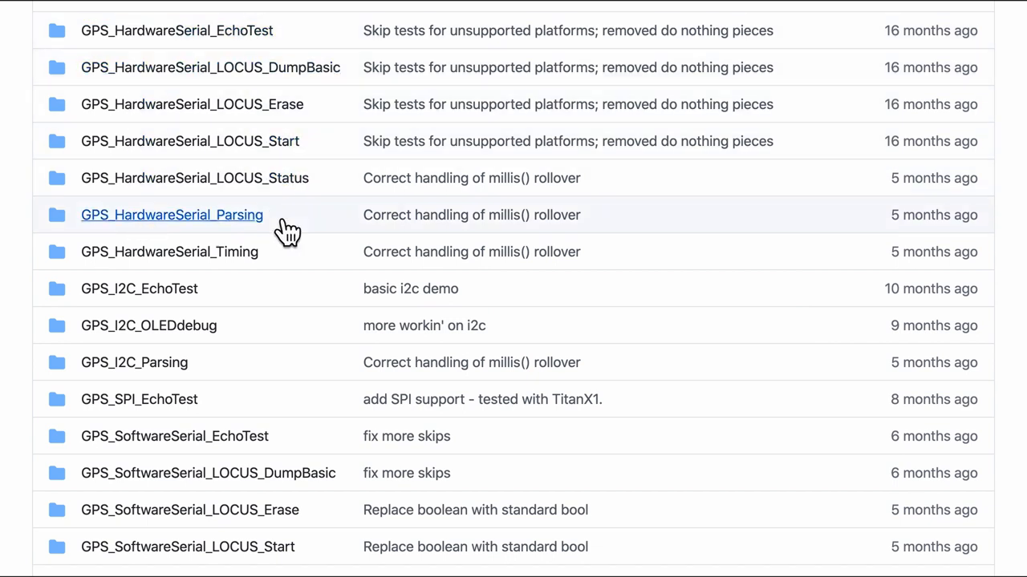
pyautogui.scroll(-3)
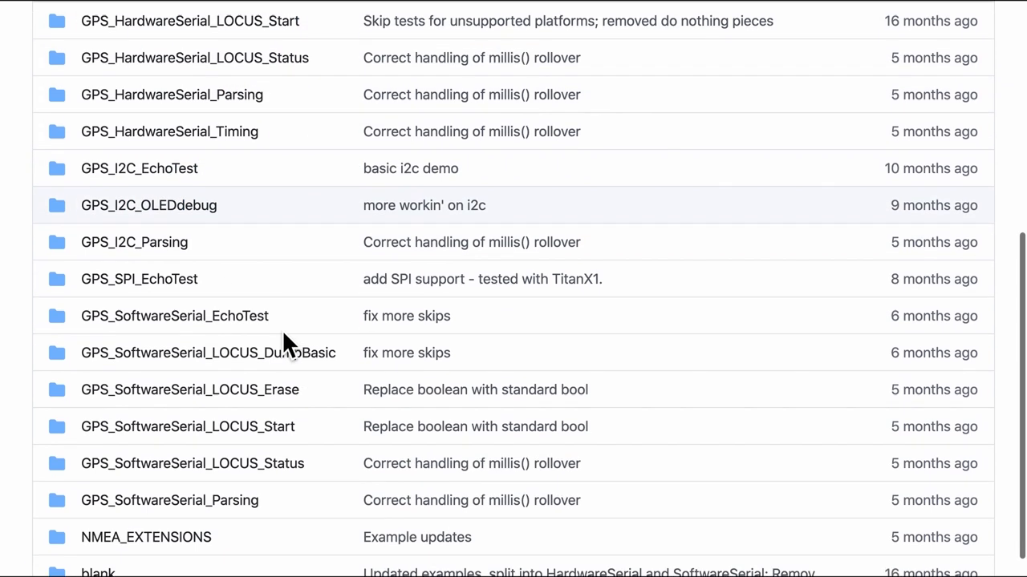
pyautogui.scroll(-3)
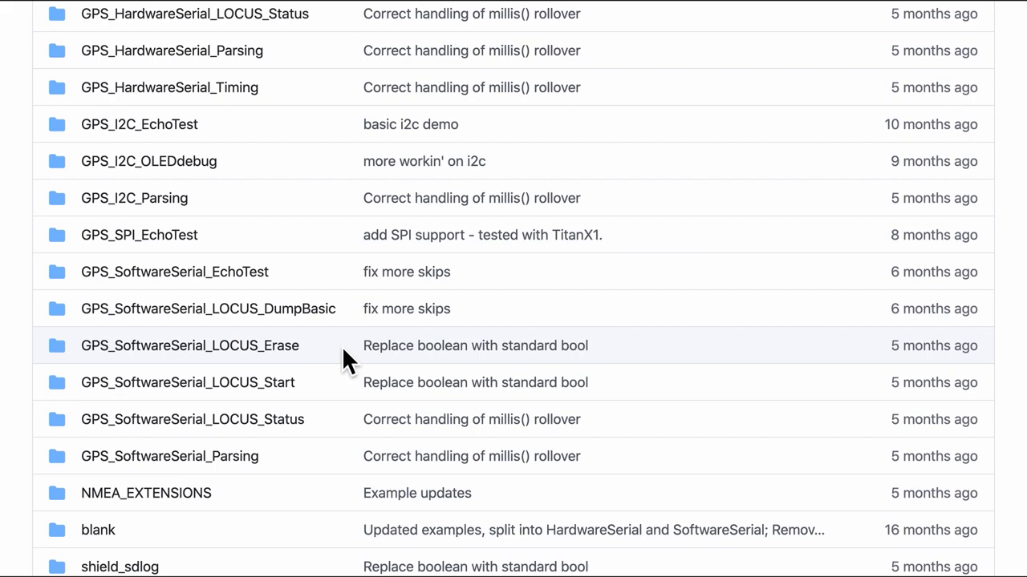
pyautogui.scroll(3)
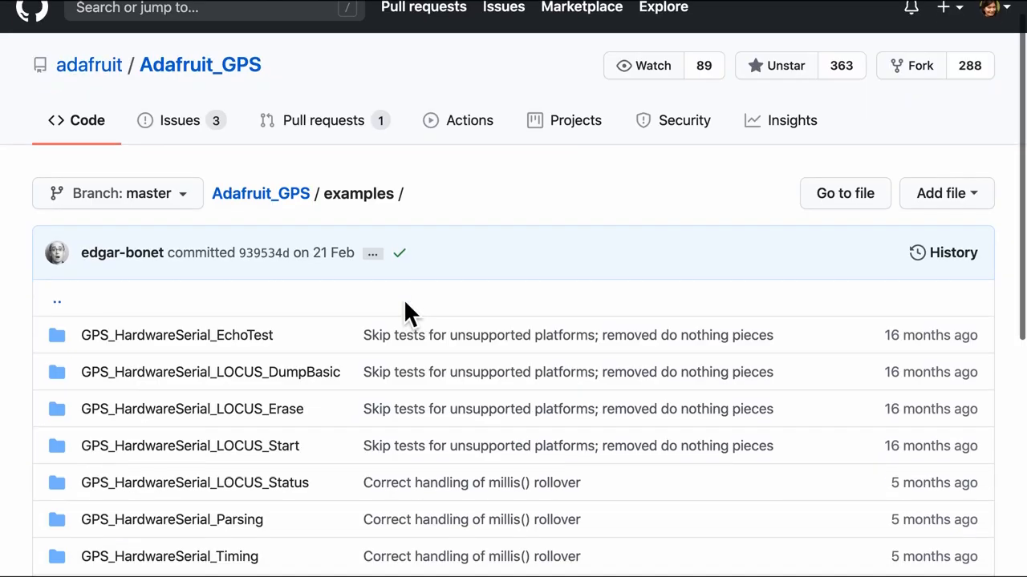
pyautogui.scroll(-3)
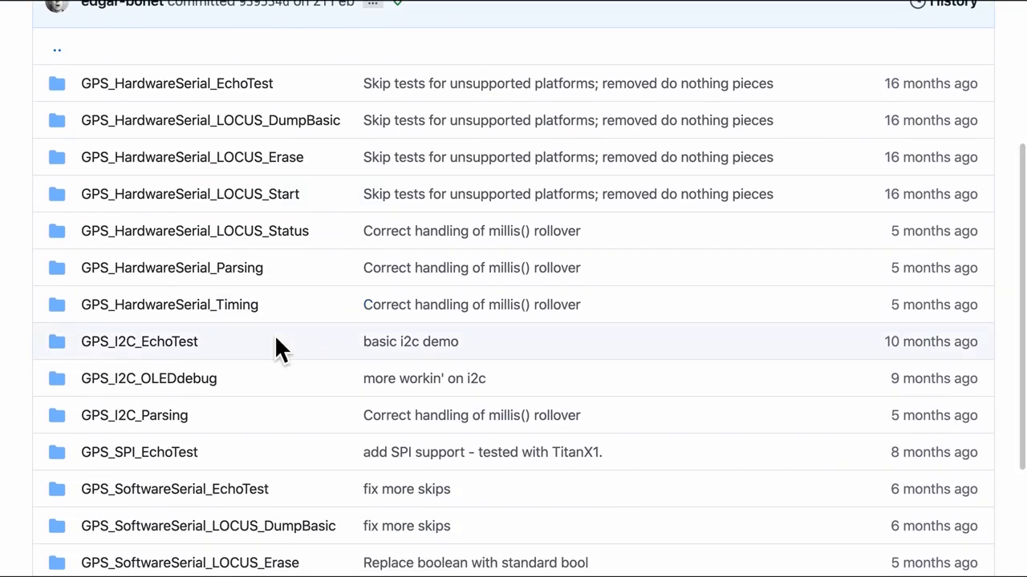
pyautogui.moveTo(221, 372)
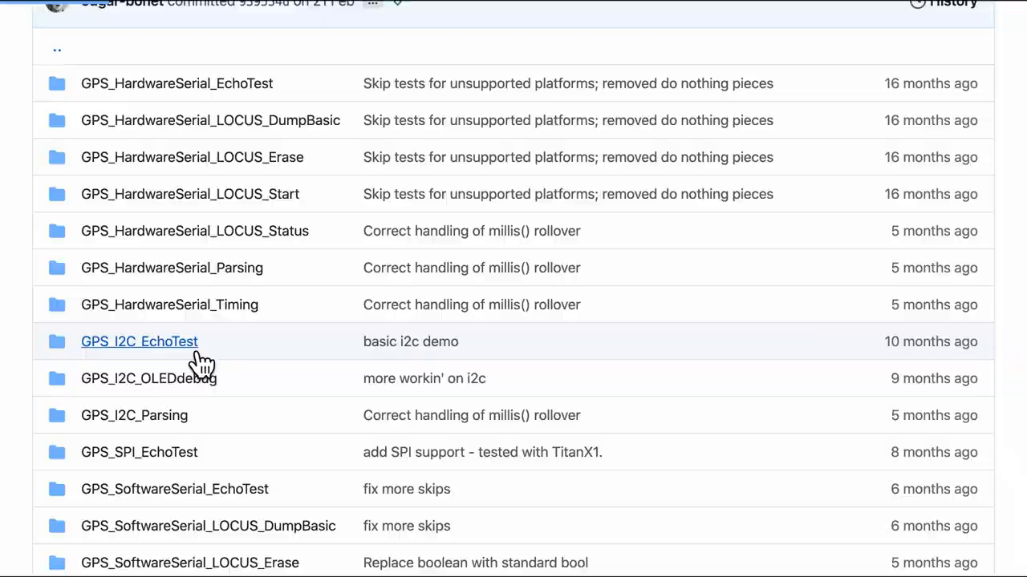
# - Open the GPS_I2C_EchoTest .ino sketch and read through its setup and loop code
pyautogui.click(138, 340)
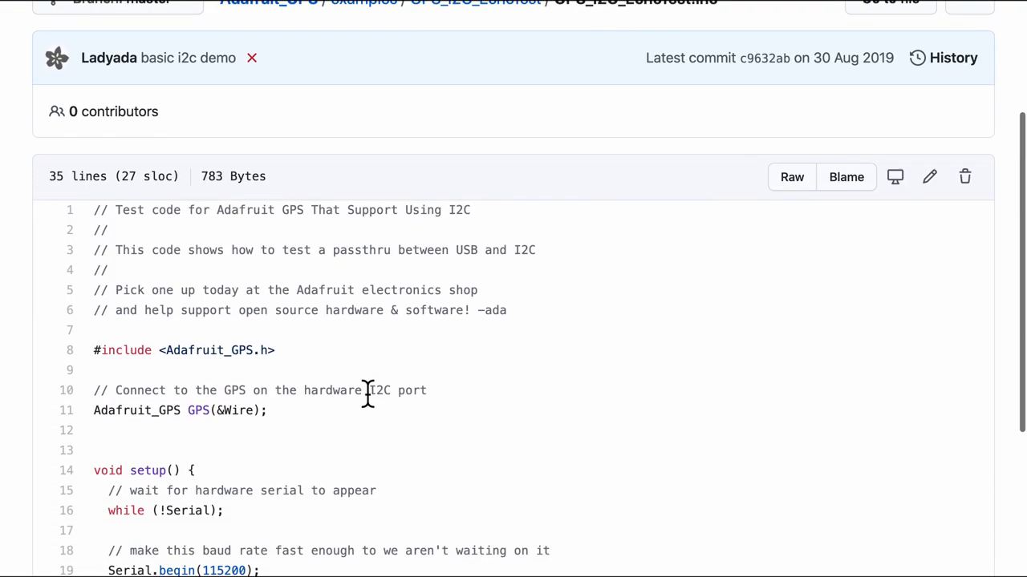
pyautogui.scroll(-3)
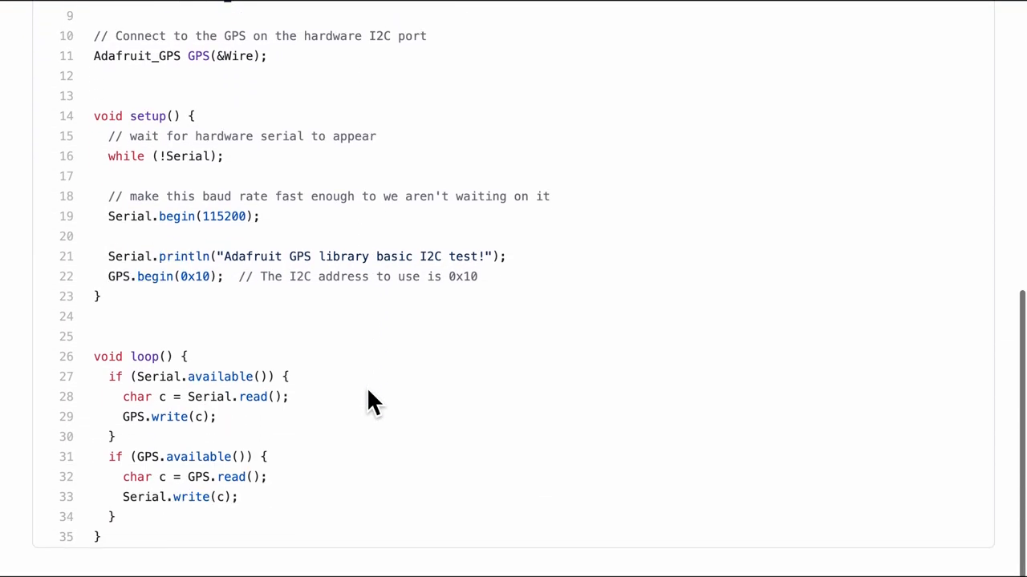
pyautogui.moveTo(199, 553)
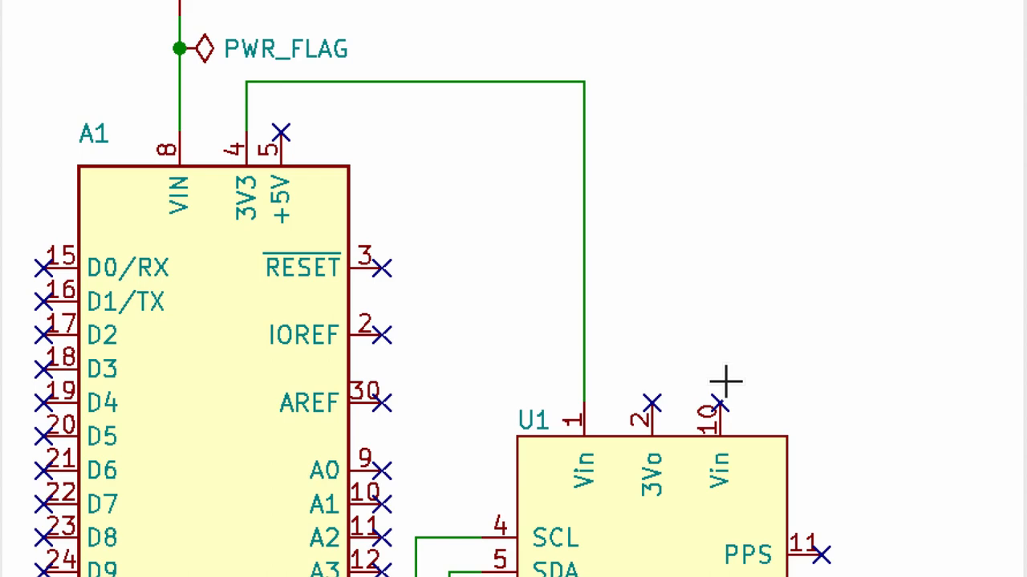
# - Review the KiCad schematic's SDA/SCL wiring between the Arduino Uno and the GPS module
pyautogui.scroll(-3)
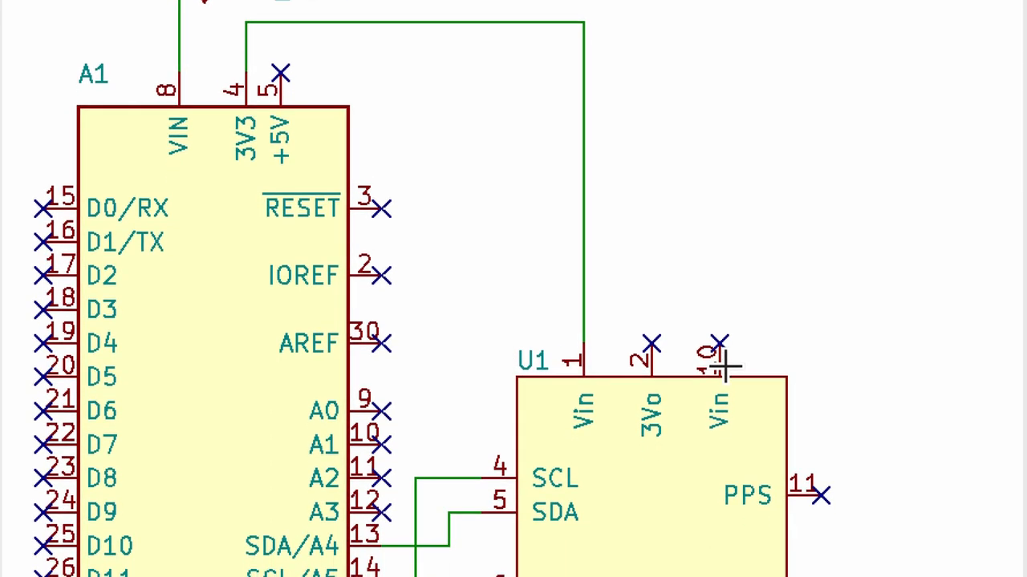
pyautogui.scroll(-3)
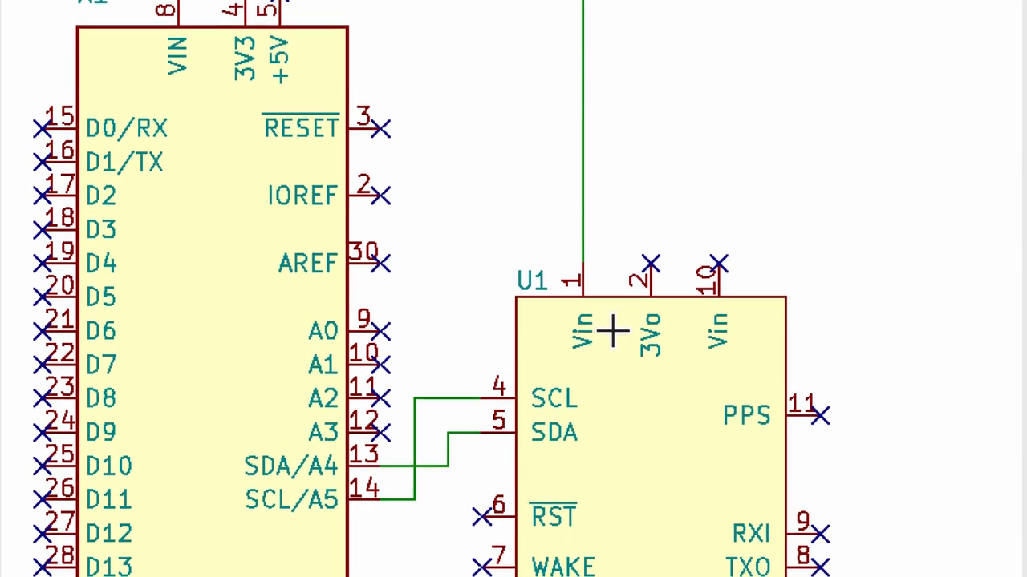
pyautogui.scroll(-3)
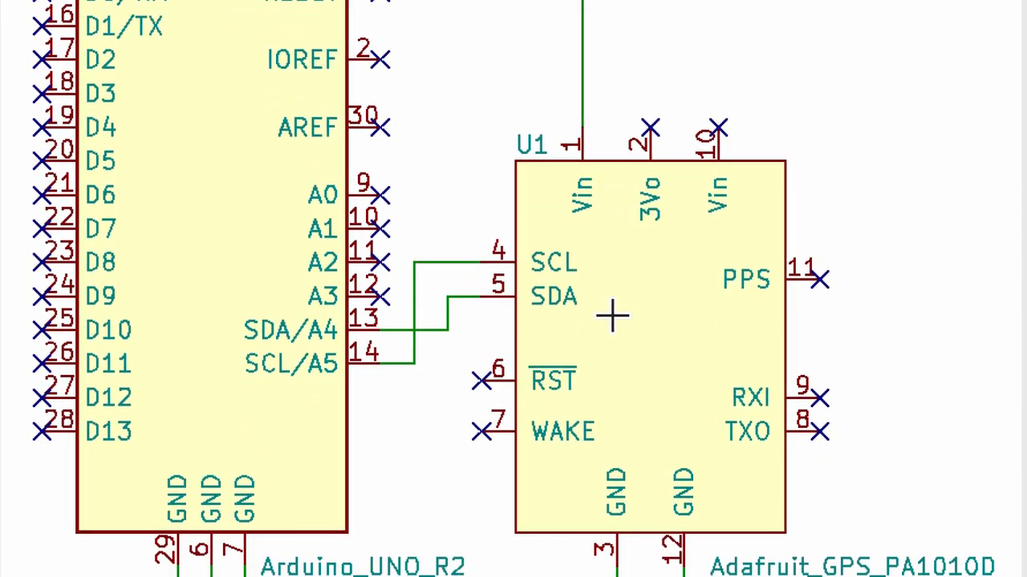
pyautogui.scroll(-3)
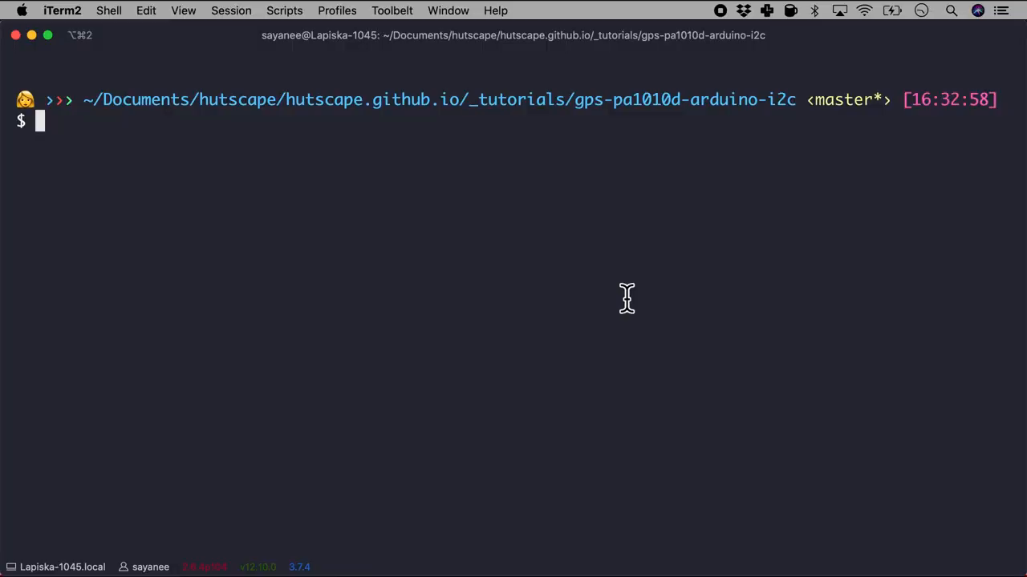
# - Run make in iTerm2 to lint, compile and upload the sketch to the Uno
pyautogui.write('make')
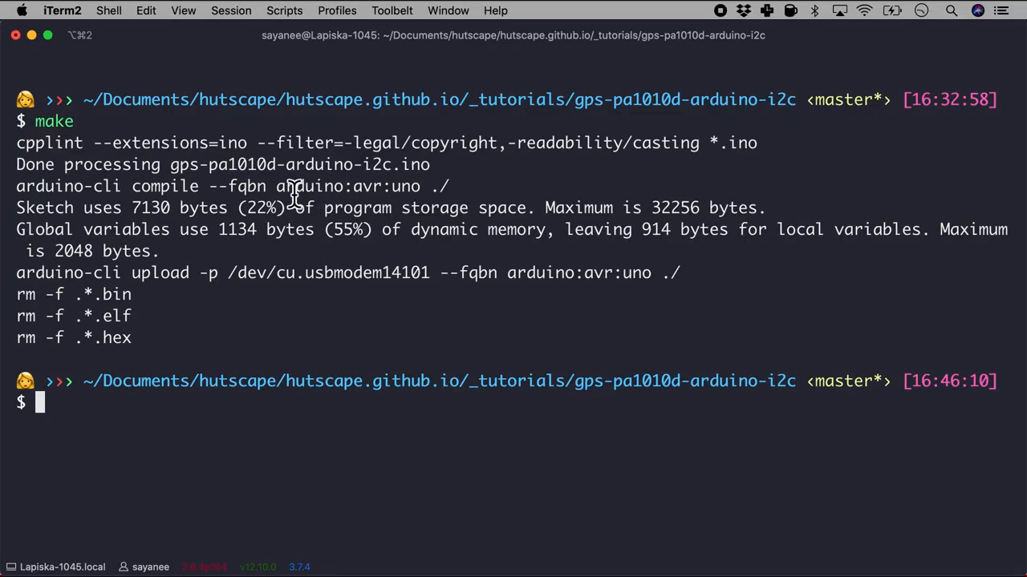
pyautogui.doubleClick(346, 186)
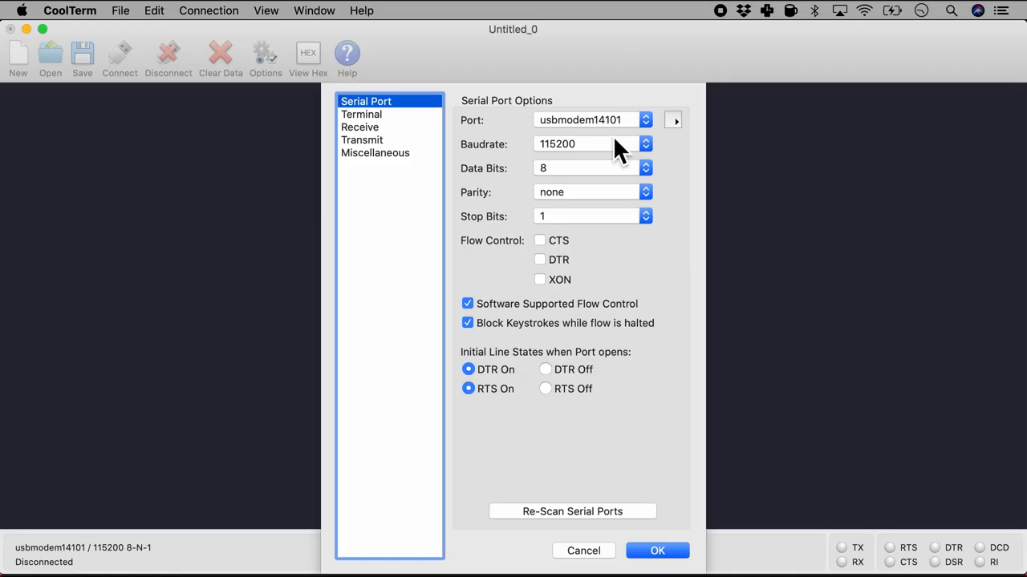
pyautogui.moveTo(553, 119)
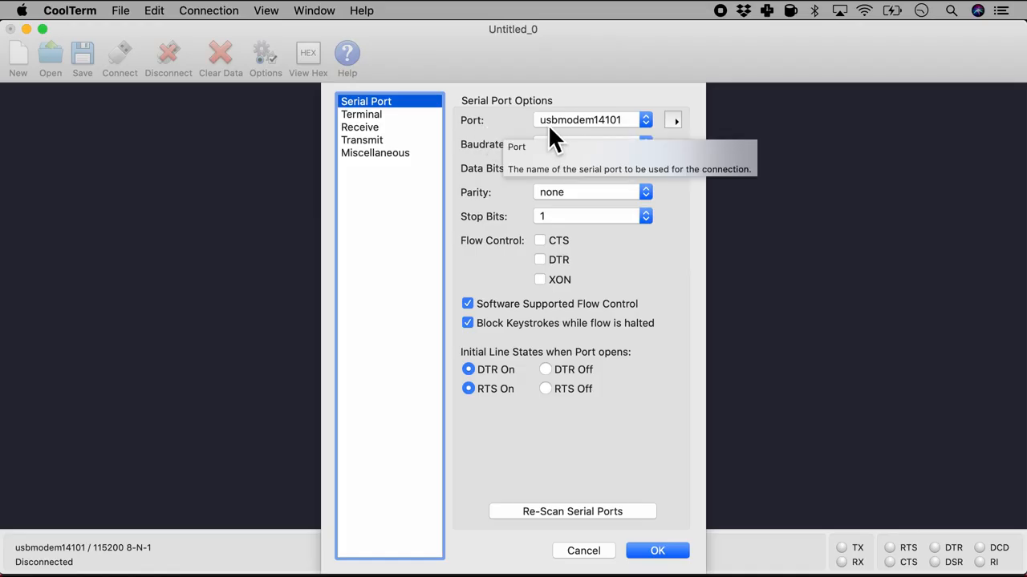
# - Confirm CoolTerm's serial settings of port usbmodem14101 at 115200 8-N-1 with OK
pyautogui.click(657, 551)
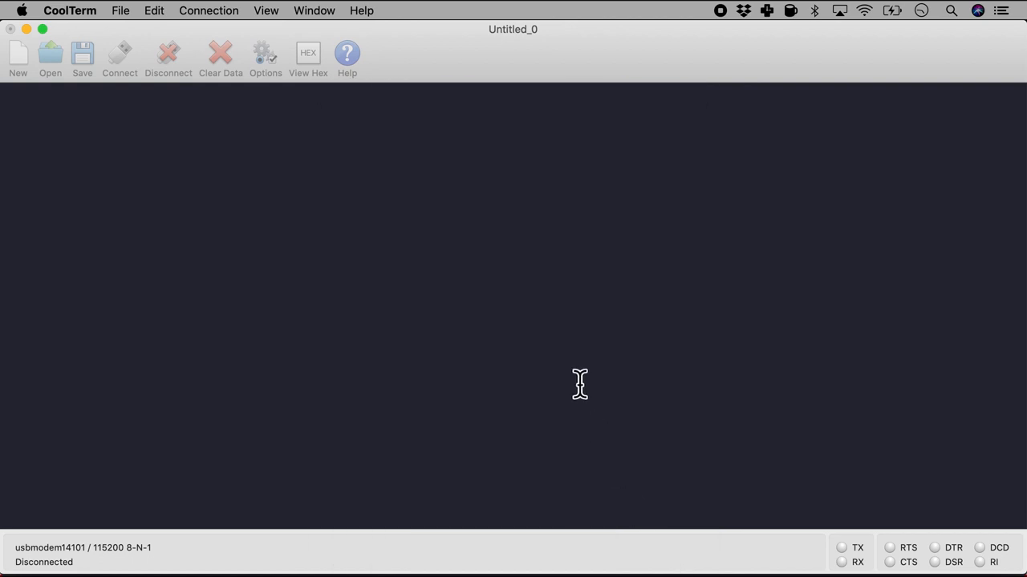